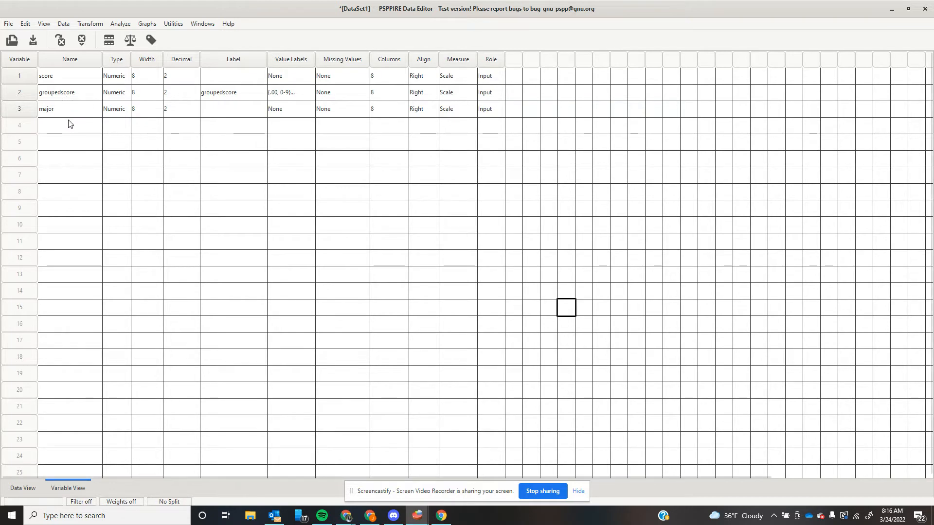
{"action": "mouse_move", "coordinate": [99, 114]}
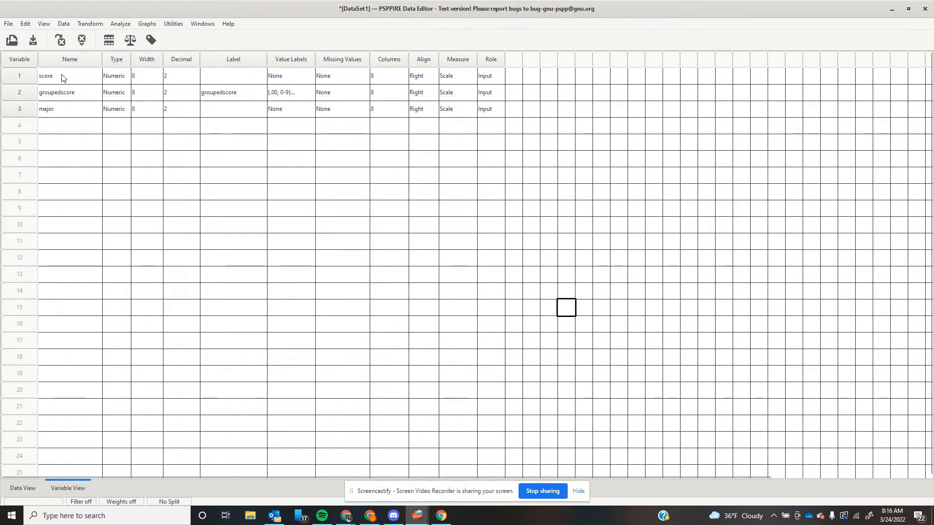
{"action": "mouse_move", "coordinate": [69, 141]}
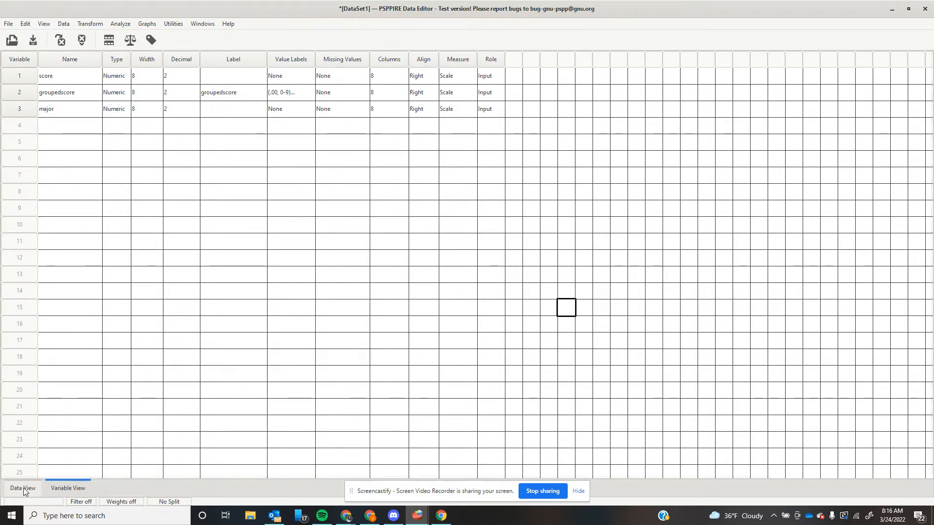
Create an empty Var0001 column after major in Data View, browse the cases, then return to Variable View
{"action": "left_click", "coordinate": [23, 488]}
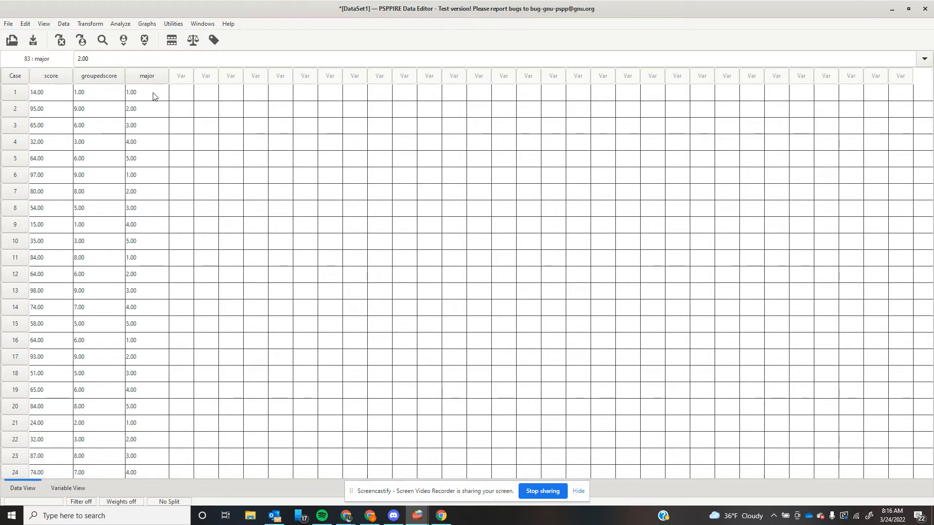
{"action": "left_click", "coordinate": [181, 93]}
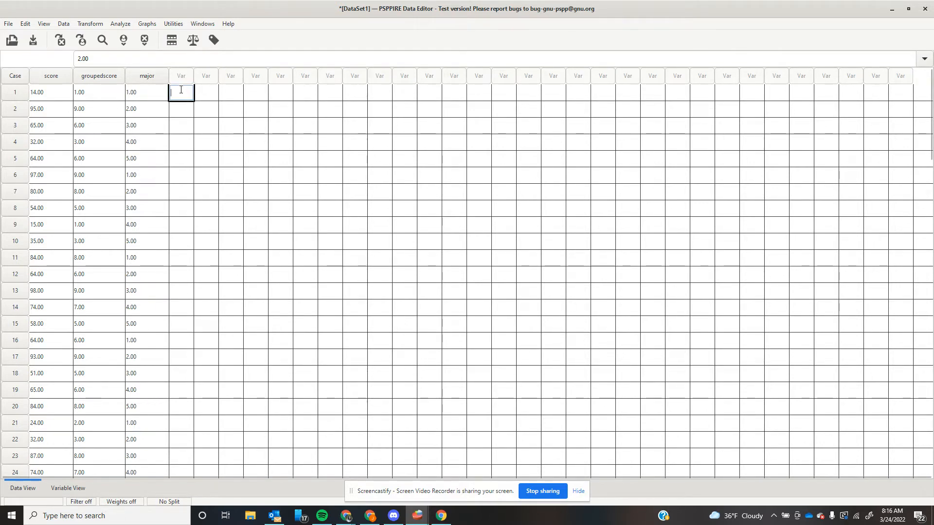
{"action": "type", "text": "6"}
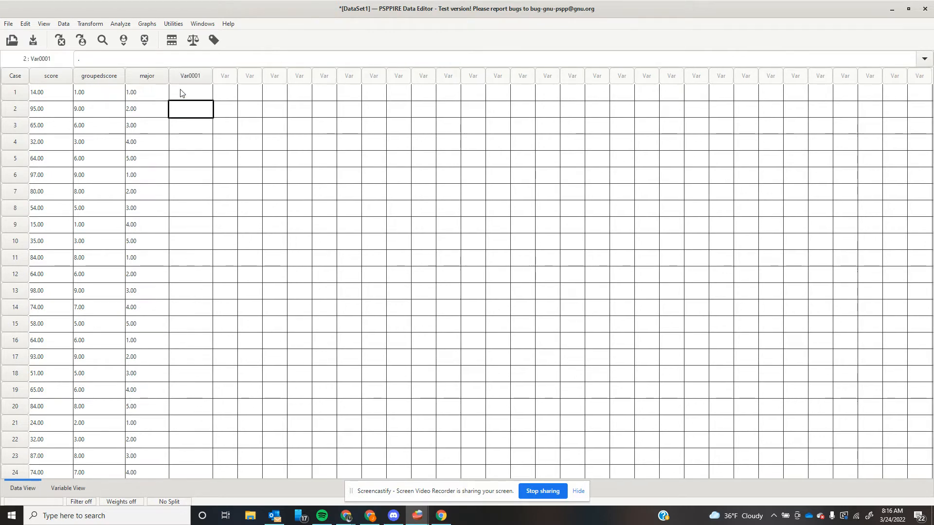
{"action": "left_click", "coordinate": [190, 92]}
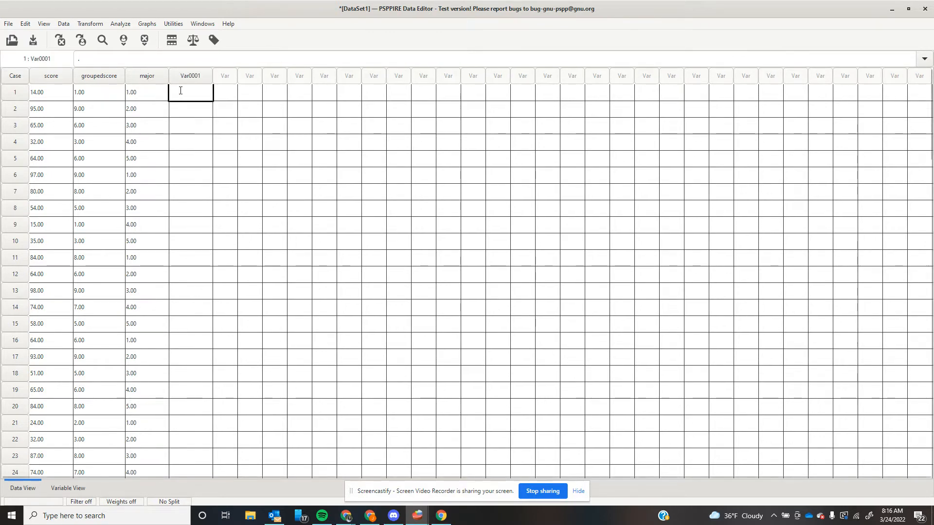
{"action": "left_click", "coordinate": [191, 109]}
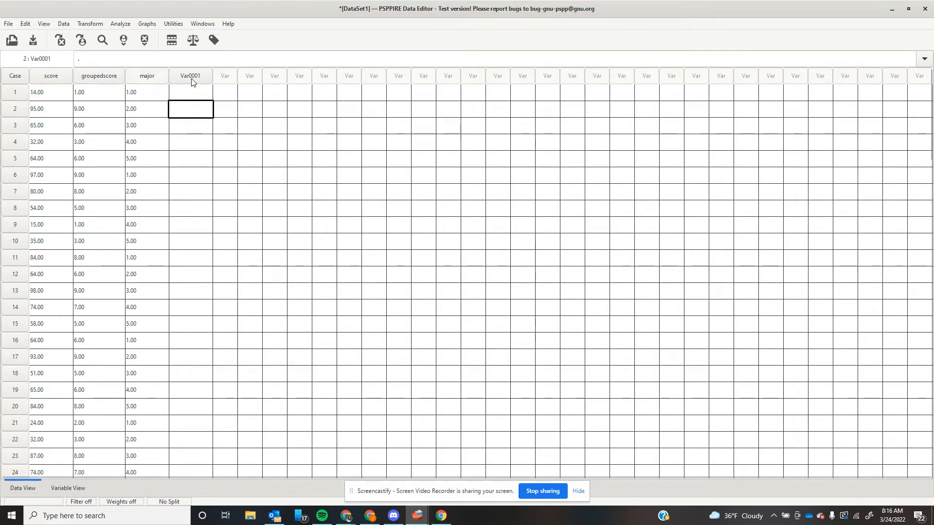
{"action": "left_click", "coordinate": [190, 91]}
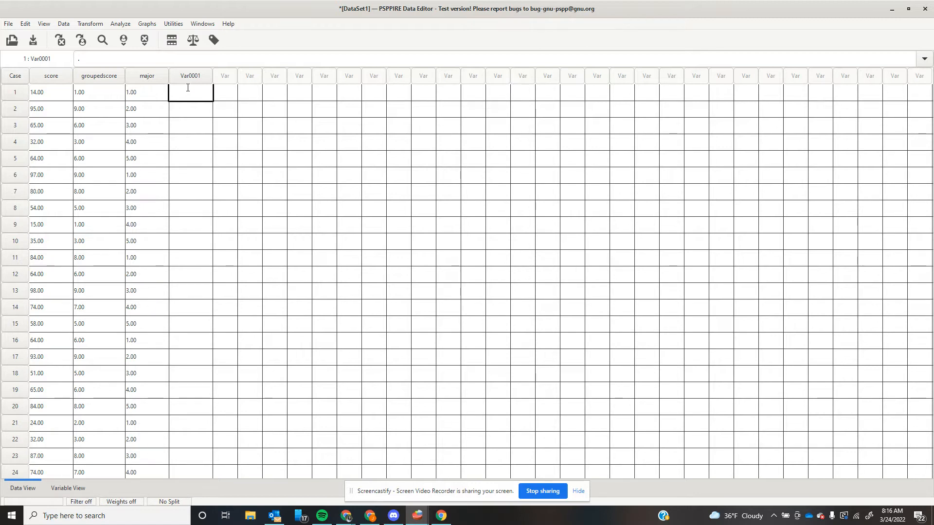
{"action": "mouse_move", "coordinate": [29, 246]}
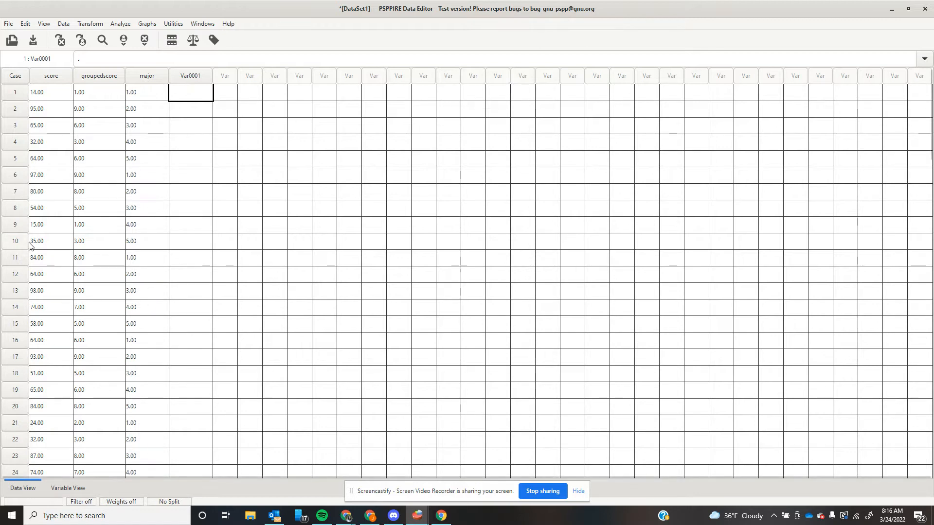
{"action": "scroll", "scroll_direction": "down", "scroll_amount": 3}
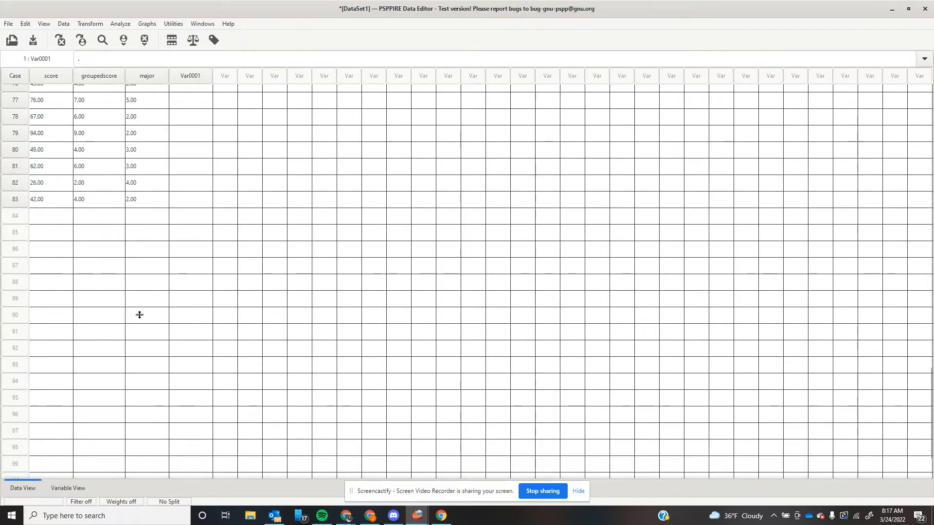
{"action": "scroll", "scroll_direction": "up", "scroll_amount": 3}
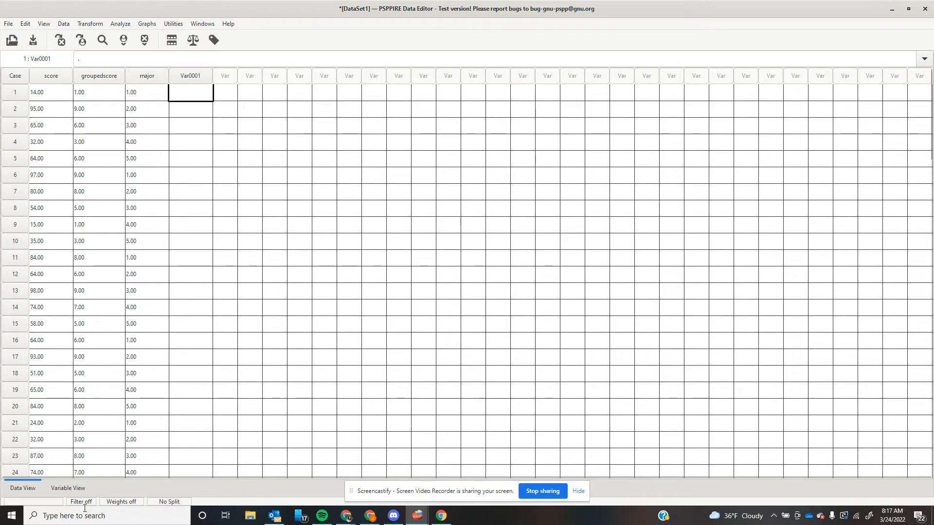
{"action": "left_click", "coordinate": [67, 488]}
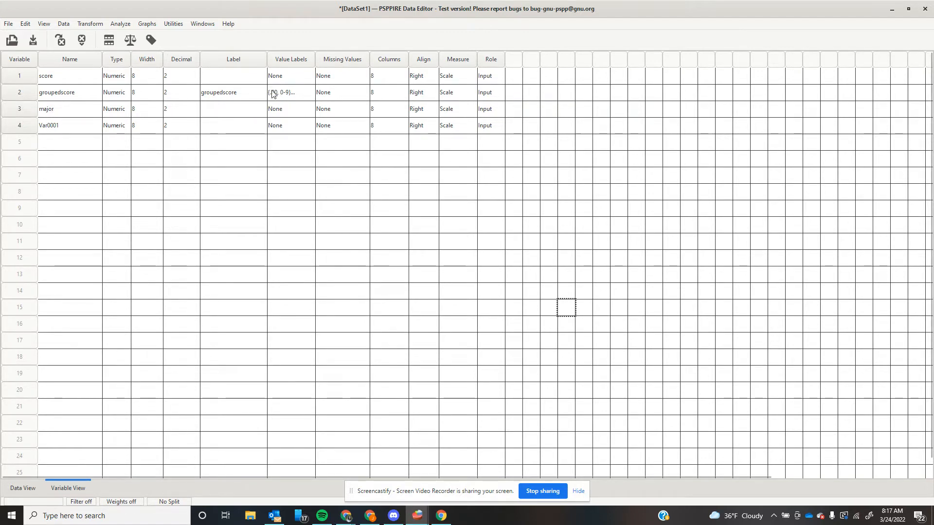
{"action": "mouse_move", "coordinate": [271, 87]}
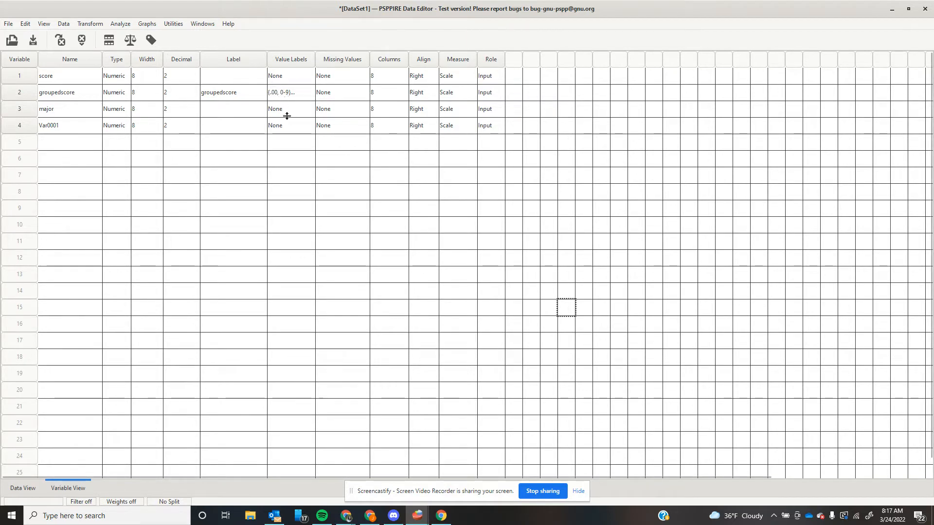
Open the Value Labels dialog from the major row's Value Labels cell
{"action": "left_click", "coordinate": [290, 108]}
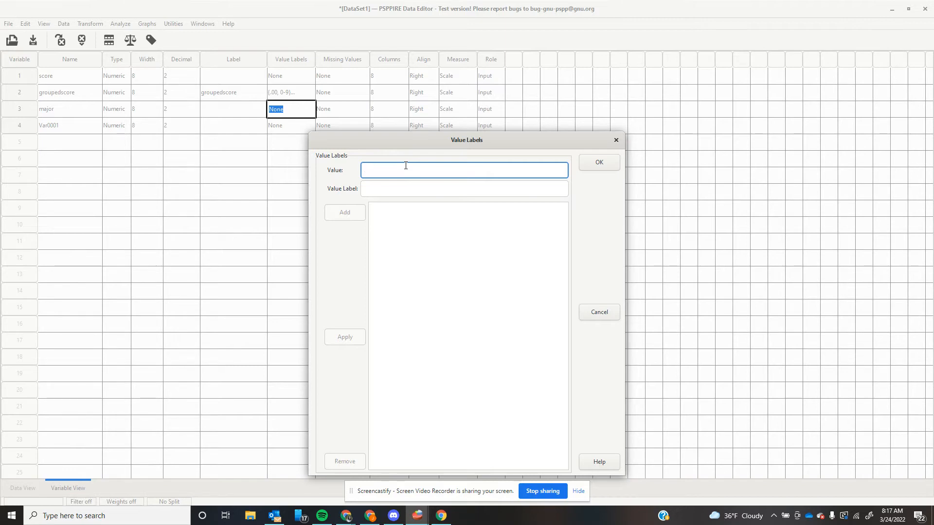
Add value labels 1 = math, 2 = english and 3 = education for major
{"action": "left_click", "coordinate": [464, 169]}
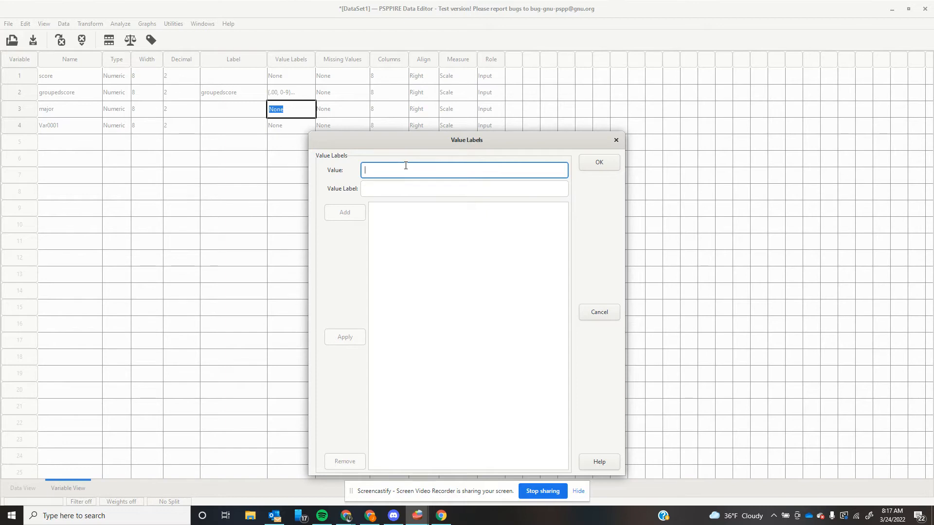
{"action": "type", "text": "math"}
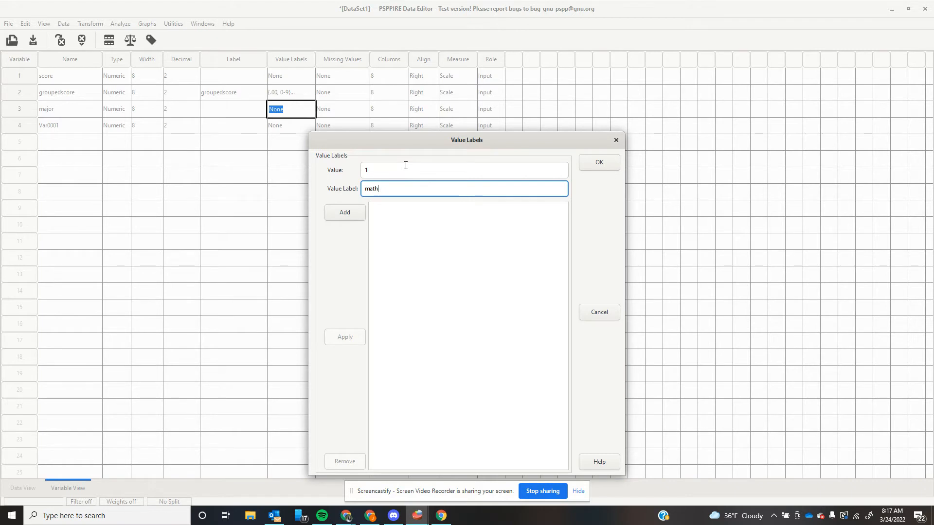
{"action": "left_click", "coordinate": [344, 212]}
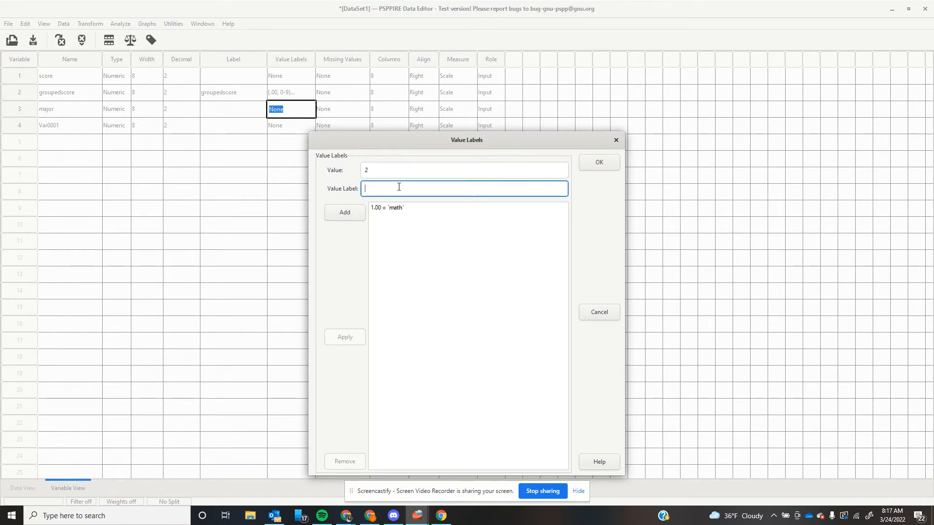
{"action": "type", "text": "english"}
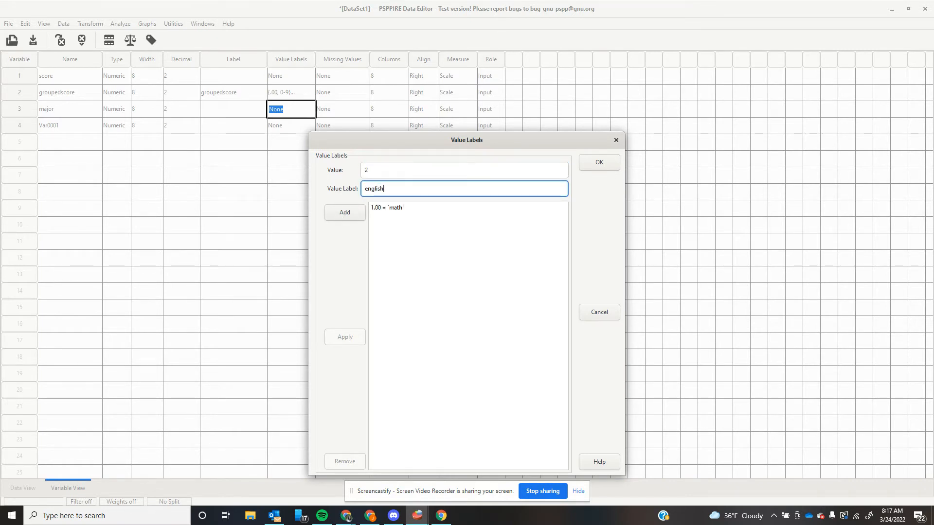
{"action": "left_click", "coordinate": [344, 212]}
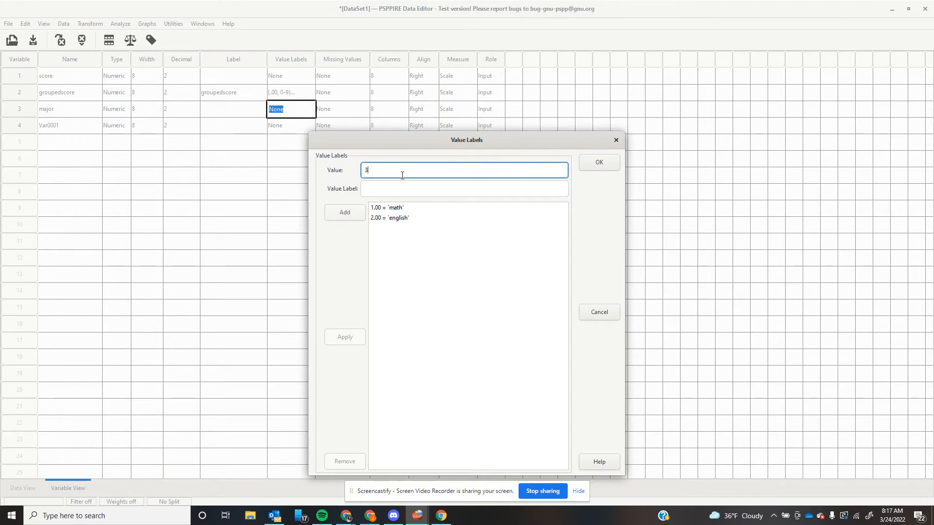
{"action": "type", "text": "education"}
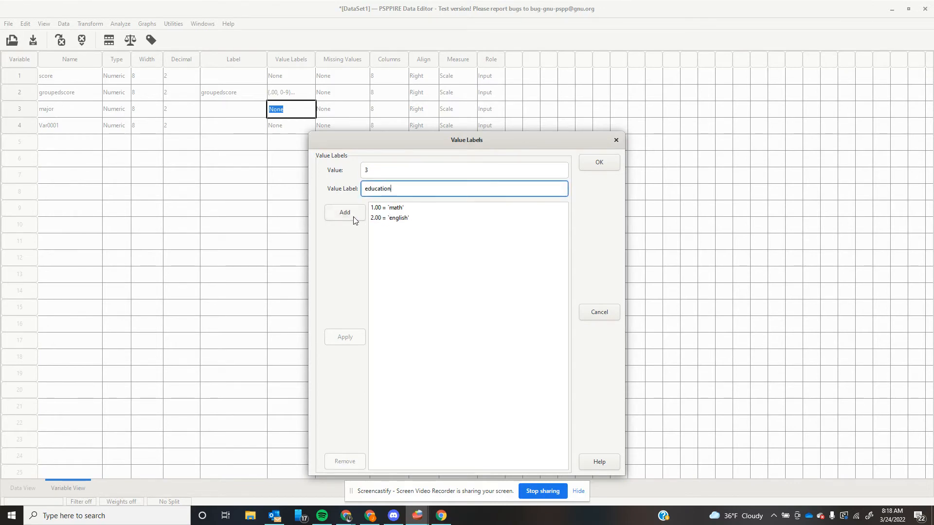
{"action": "left_click", "coordinate": [344, 212]}
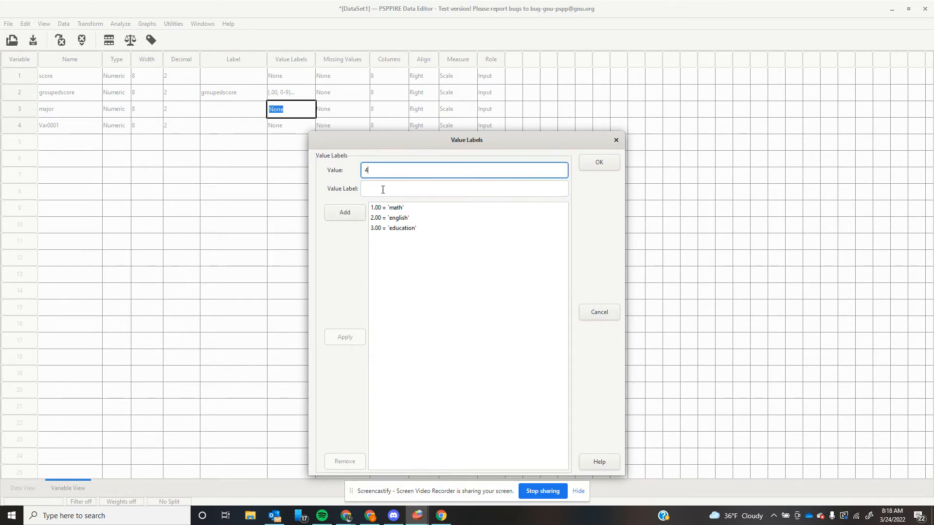
Add value labels 4 = bsci and 5 = business for major
{"action": "left_click", "coordinate": [465, 189]}
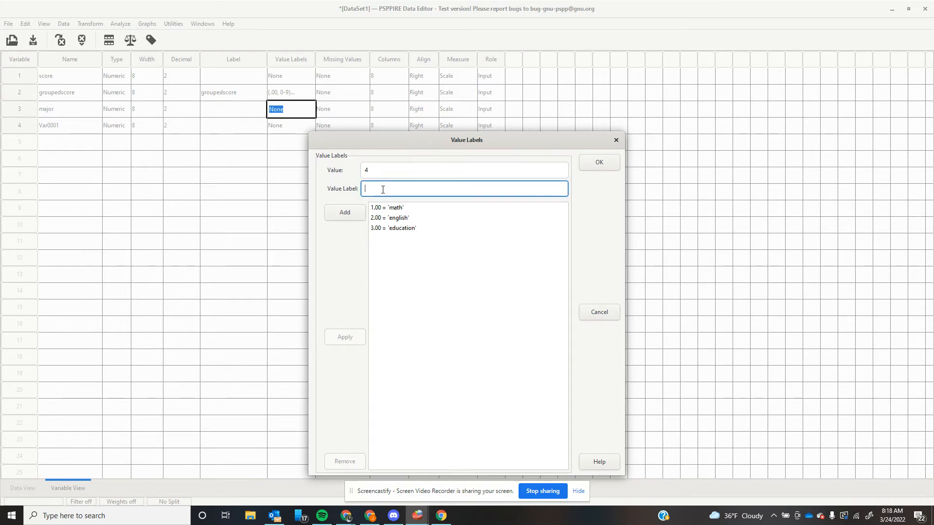
{"action": "type", "text": "bsci"}
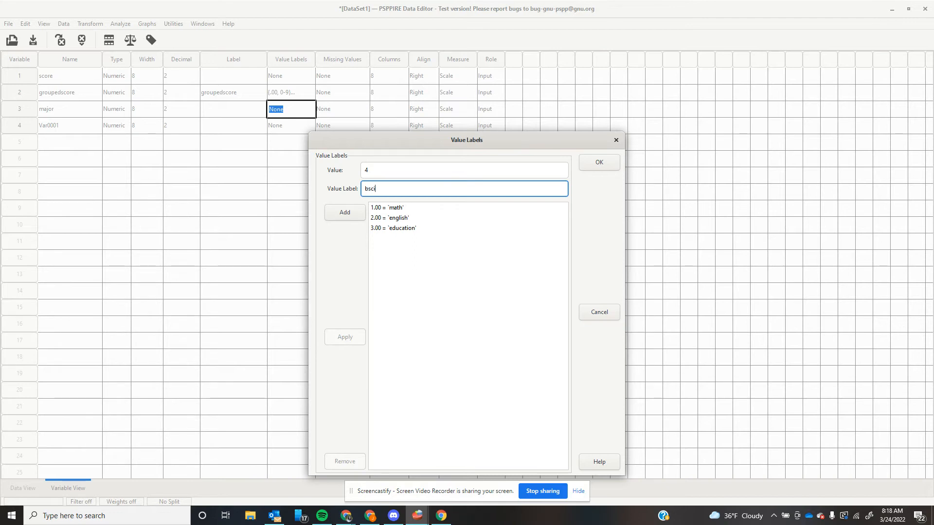
{"action": "left_click", "coordinate": [344, 212]}
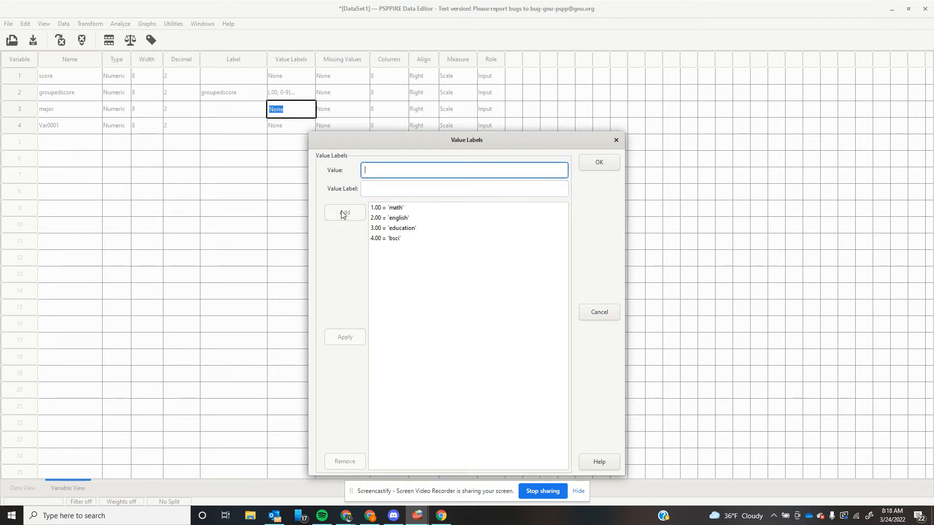
{"action": "type", "text": "5"}
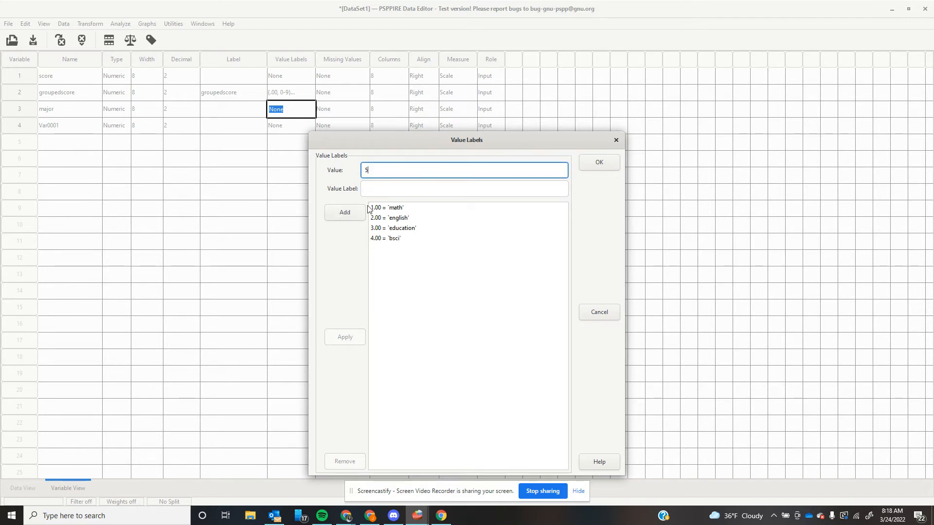
{"action": "left_click", "coordinate": [464, 188]}
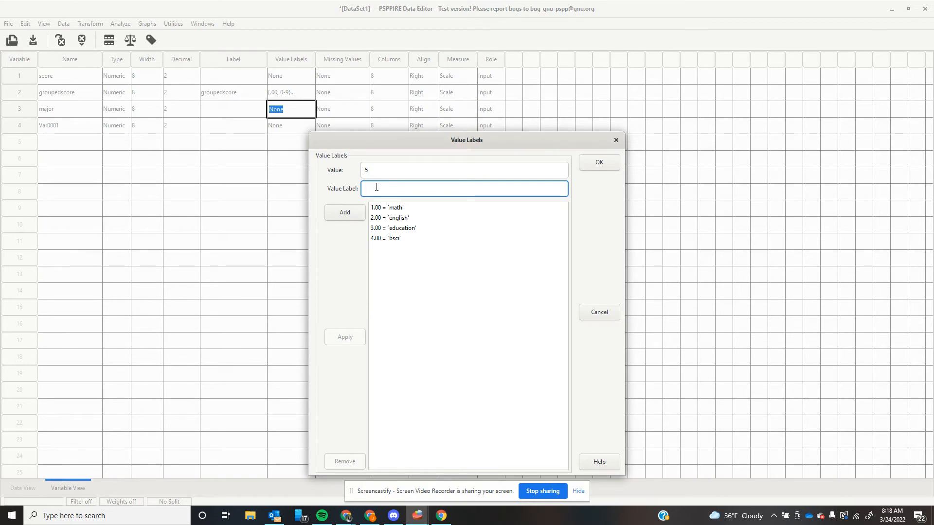
{"action": "type", "text": "business"}
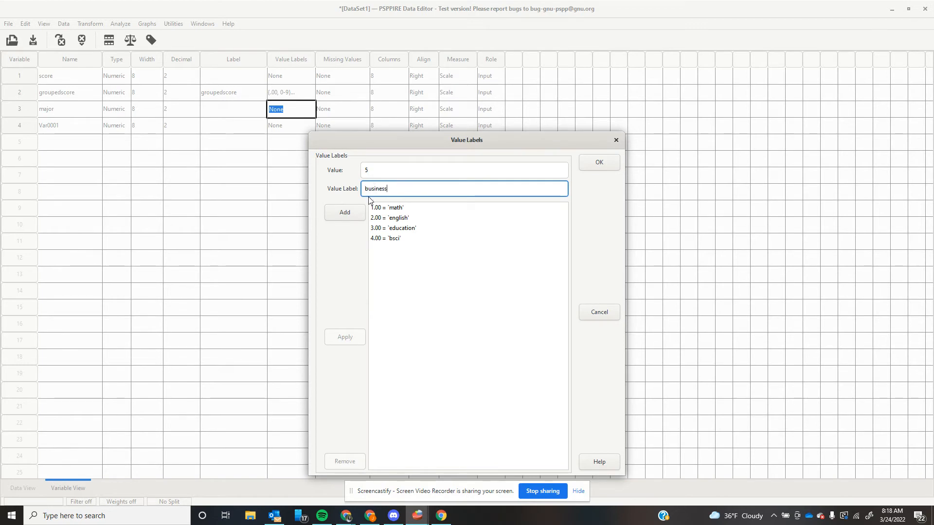
{"action": "left_click", "coordinate": [344, 213]}
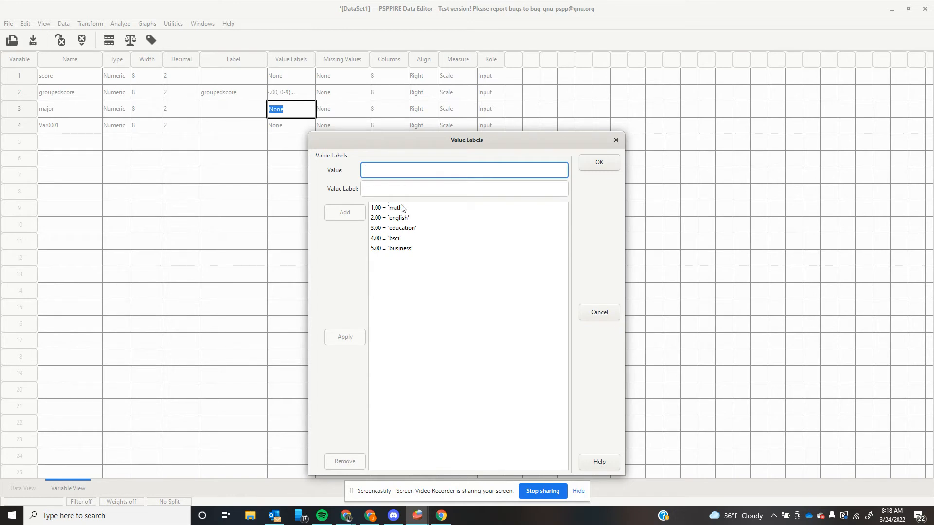
{"action": "mouse_move", "coordinate": [416, 222]}
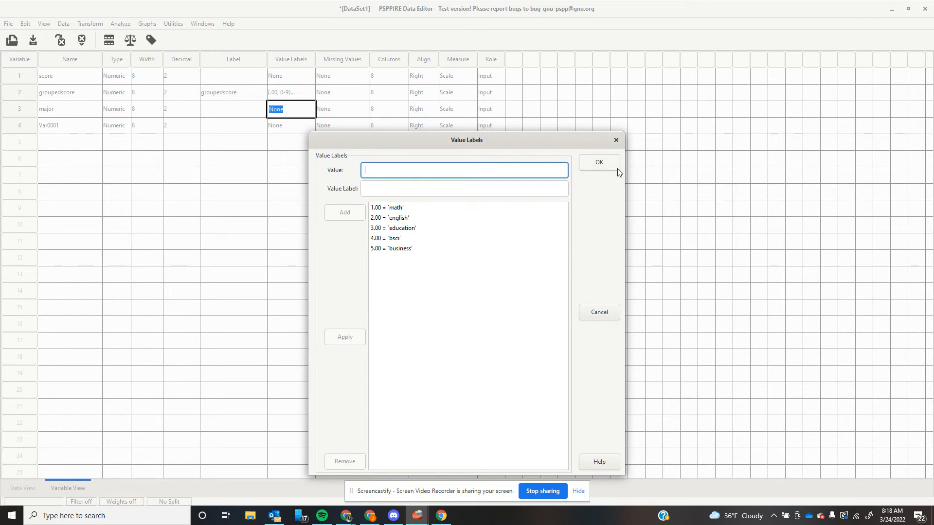
Confirm the five major value labels, glance at Data View, and return to Variable View
{"action": "left_click", "coordinate": [599, 162]}
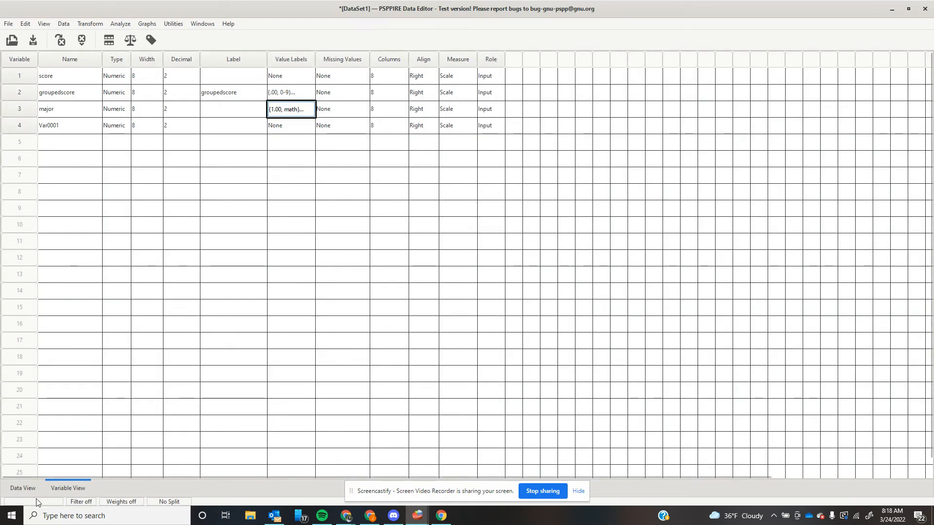
{"action": "left_click", "coordinate": [23, 488]}
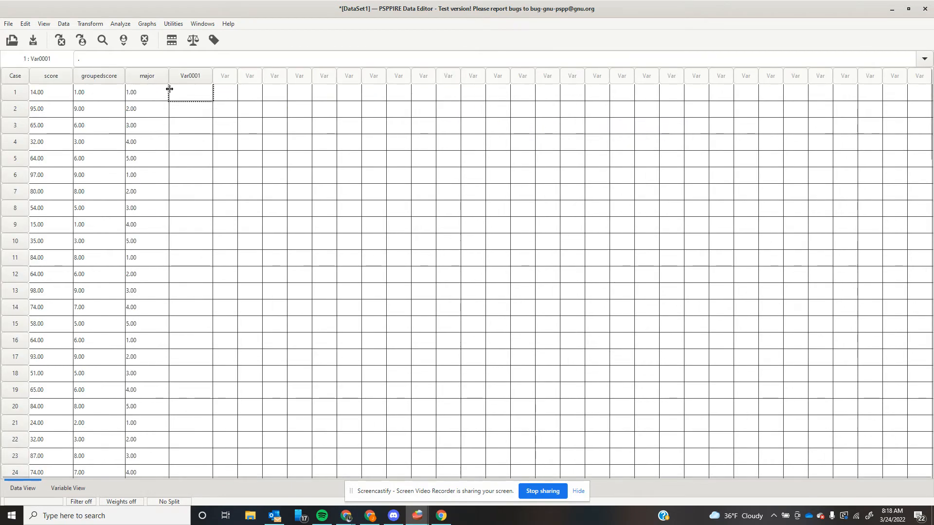
{"action": "mouse_move", "coordinate": [162, 246]}
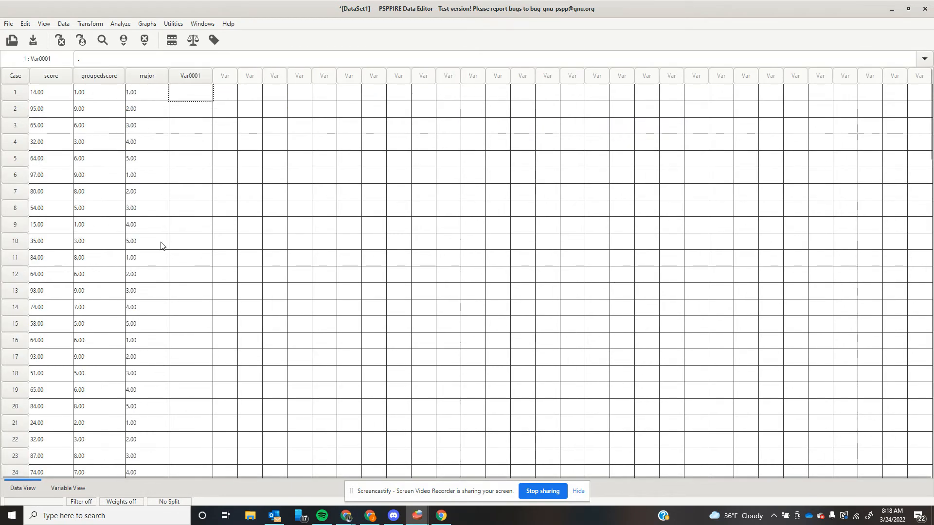
{"action": "left_click", "coordinate": [68, 488]}
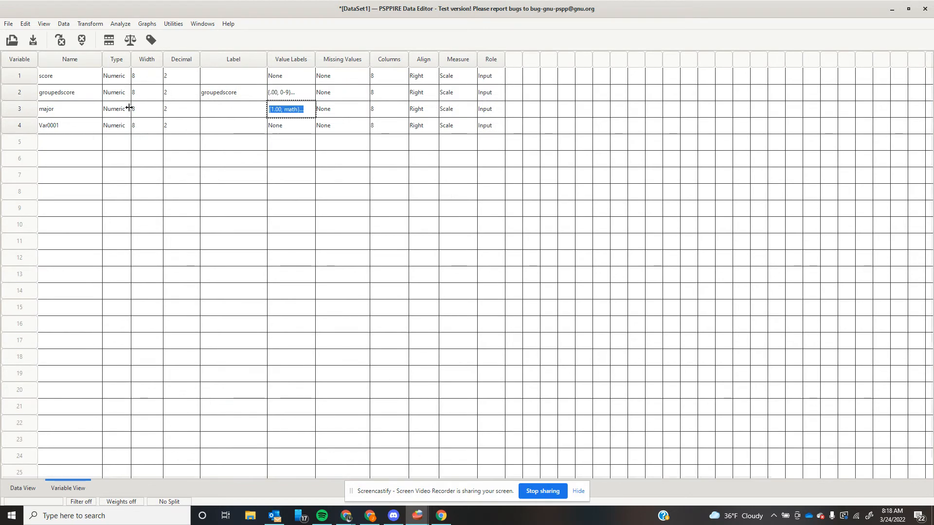
{"action": "mouse_move", "coordinate": [119, 24]}
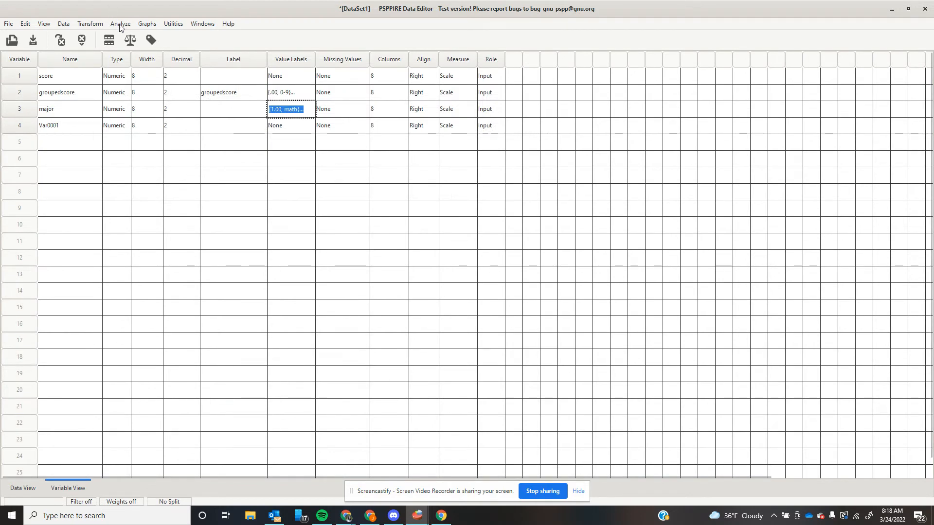
Open Frequencies, replace groupedscore with major as the variable, and uncheck all statistics
{"action": "left_click", "coordinate": [228, 24]}
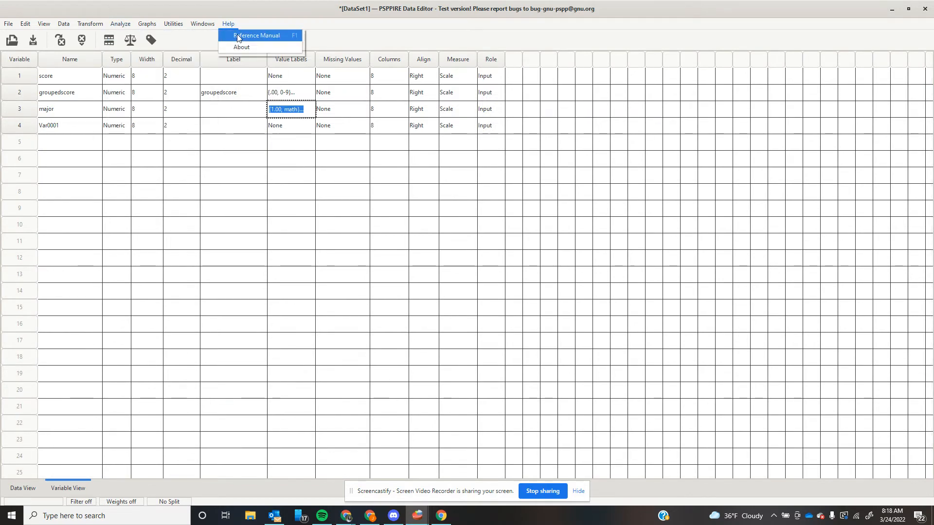
{"action": "left_click", "coordinate": [227, 23]}
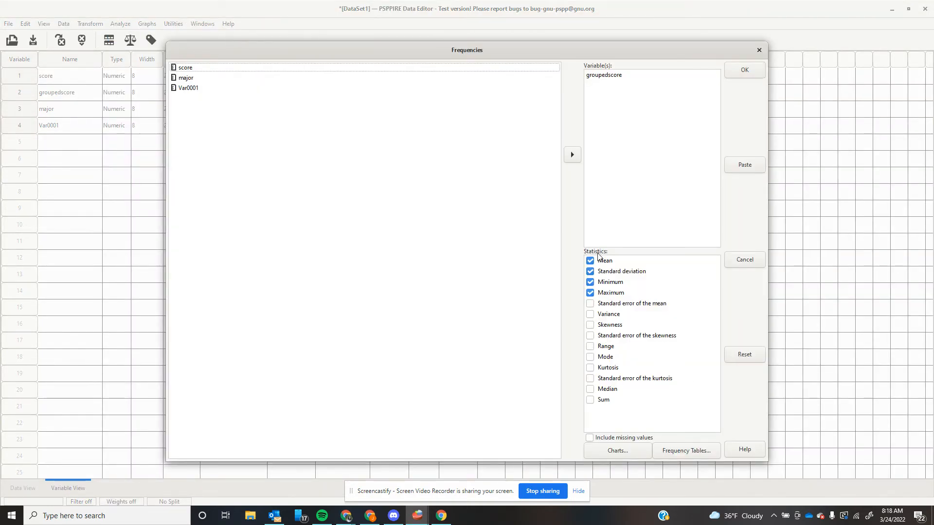
{"action": "left_click", "coordinate": [571, 154]}
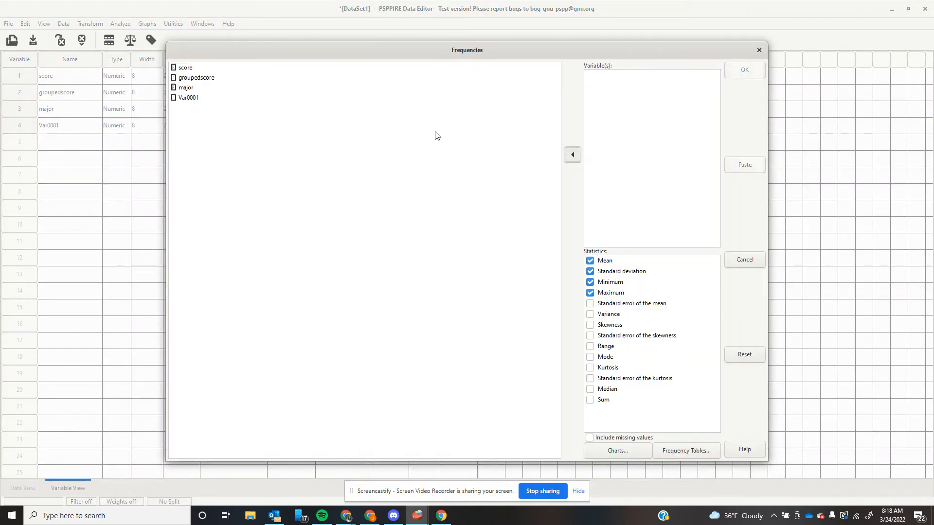
{"action": "left_click", "coordinate": [570, 154]}
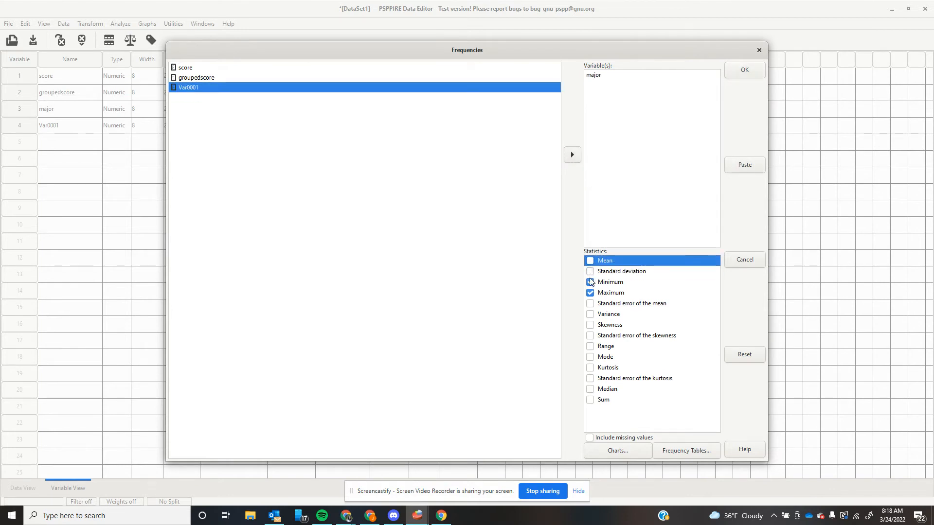
{"action": "left_click", "coordinate": [610, 292]}
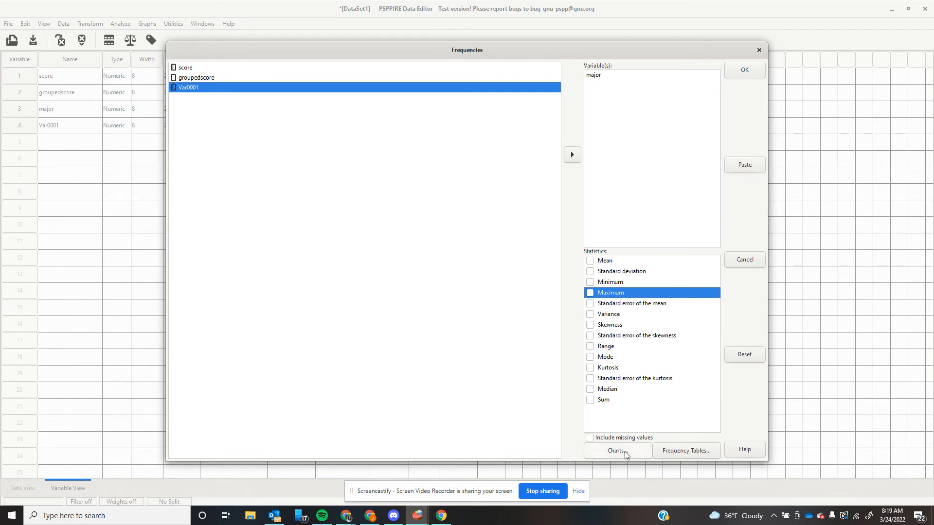
In Frequencies Charts, enable pie charts alongside histograms and bar charts, and continue
{"action": "left_click", "coordinate": [616, 451]}
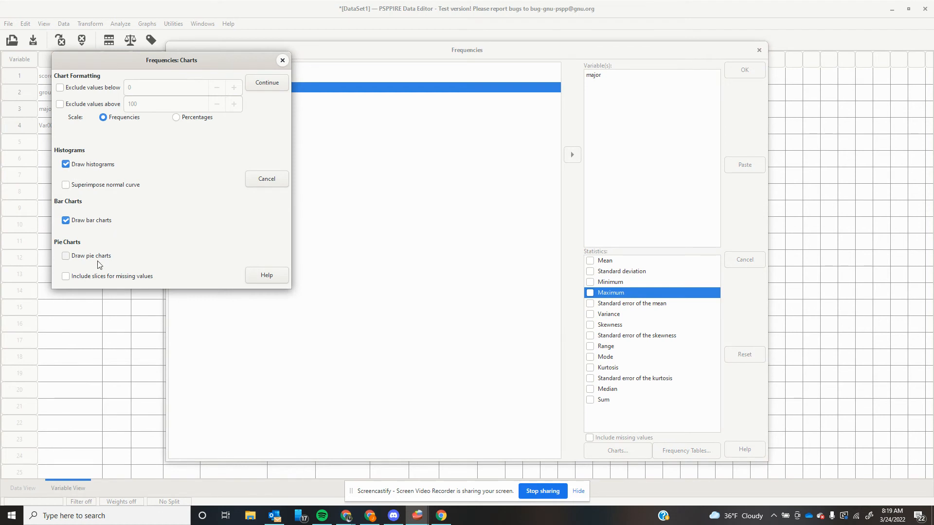
{"action": "left_click", "coordinate": [65, 256]}
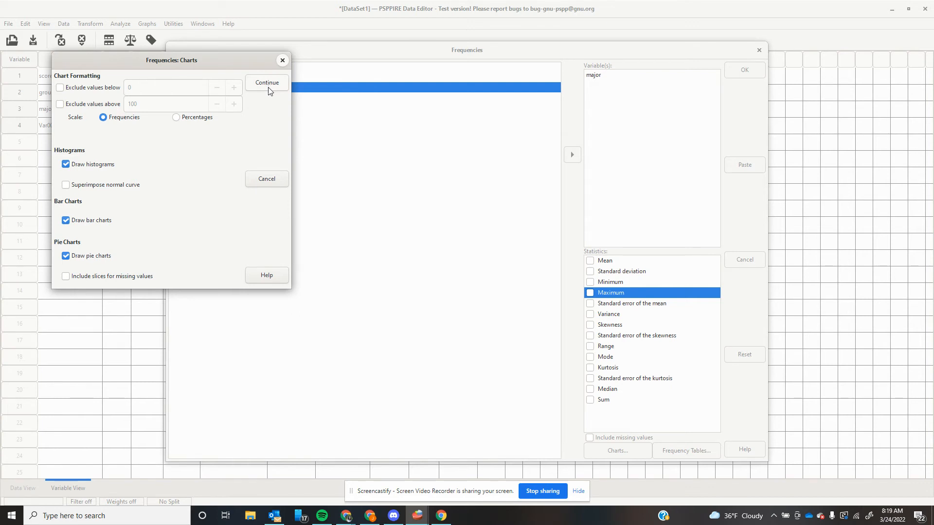
{"action": "left_click", "coordinate": [266, 82]}
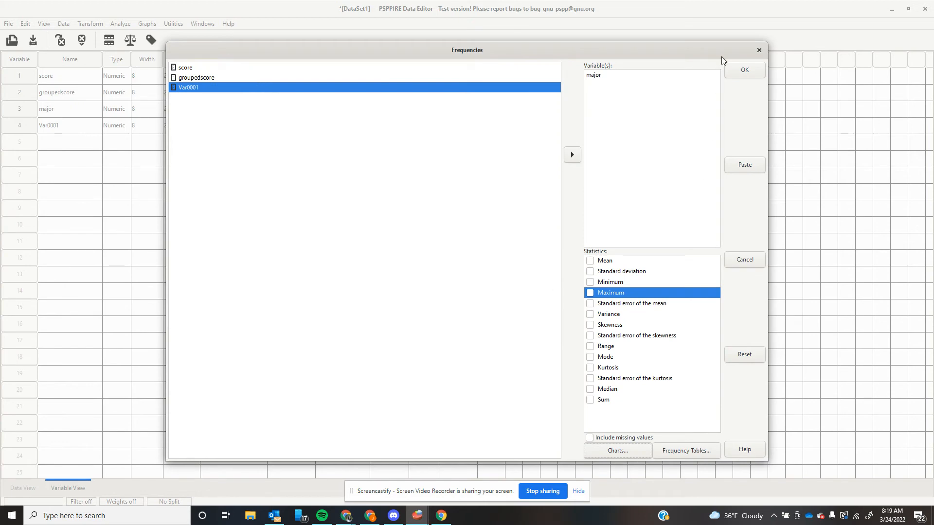
Run the Frequencies analysis for major to produce the table, histogram and pie chart
{"action": "left_click", "coordinate": [743, 69]}
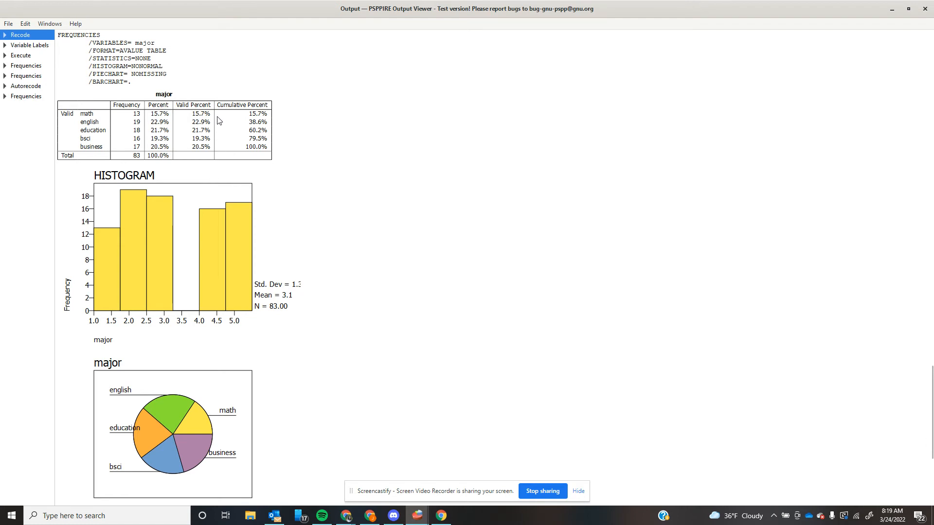
{"action": "mouse_move", "coordinate": [68, 121]}
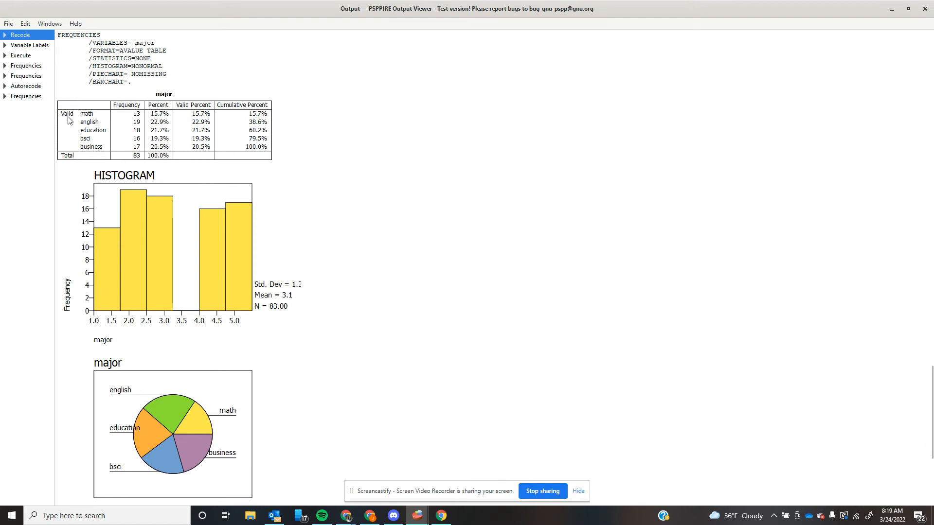
{"action": "mouse_move", "coordinate": [143, 136]}
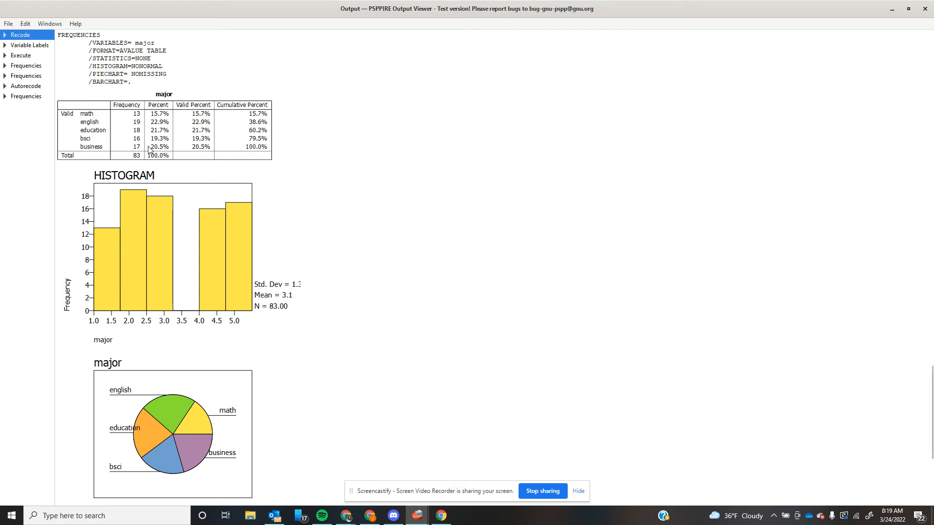
{"action": "mouse_move", "coordinate": [130, 266]}
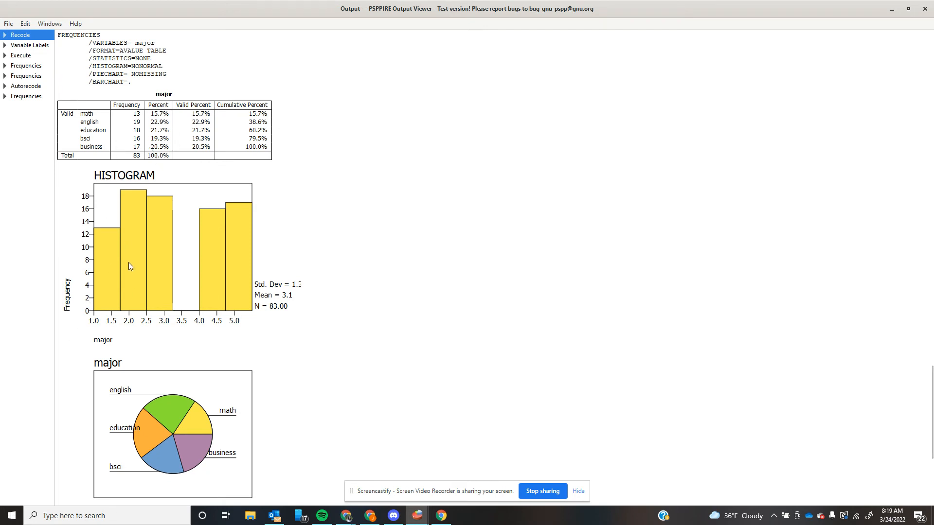
{"action": "scroll", "scroll_direction": "down", "scroll_amount": 3}
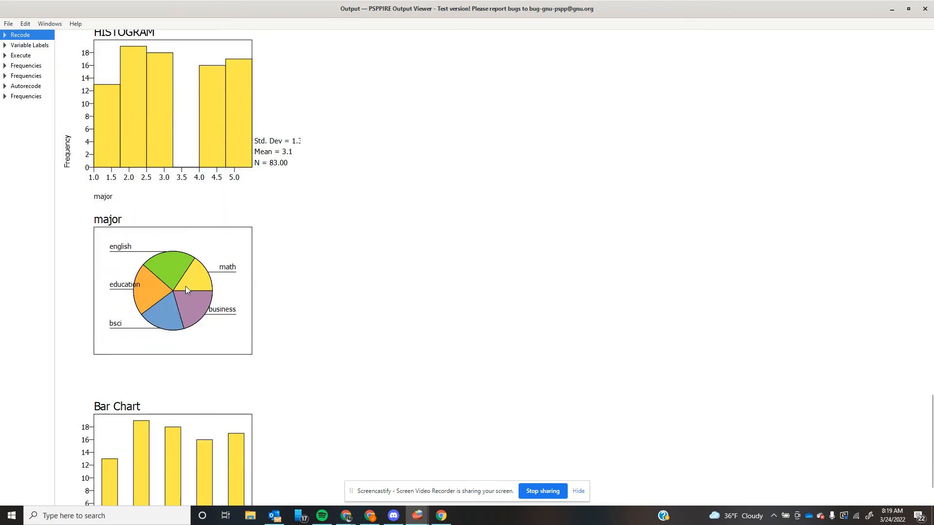
{"action": "scroll", "scroll_direction": "down", "scroll_amount": 3}
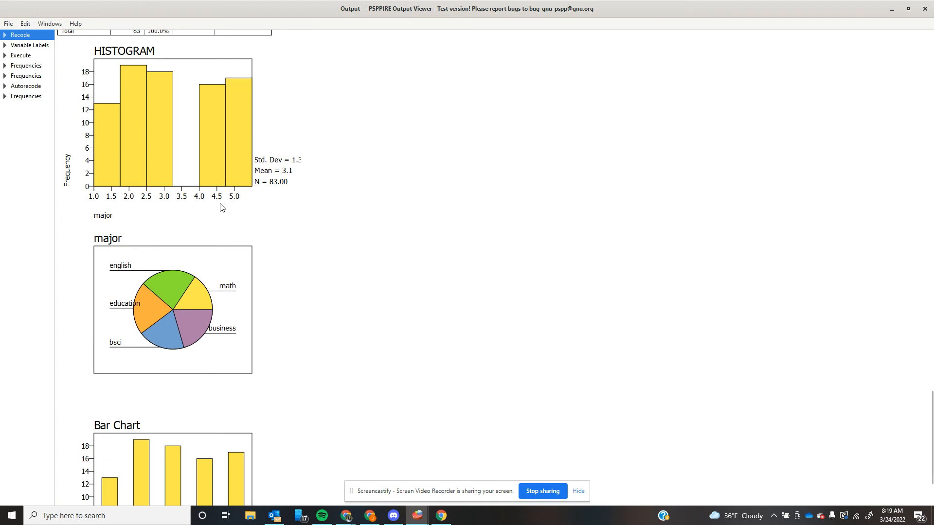
{"action": "mouse_move", "coordinate": [107, 209]}
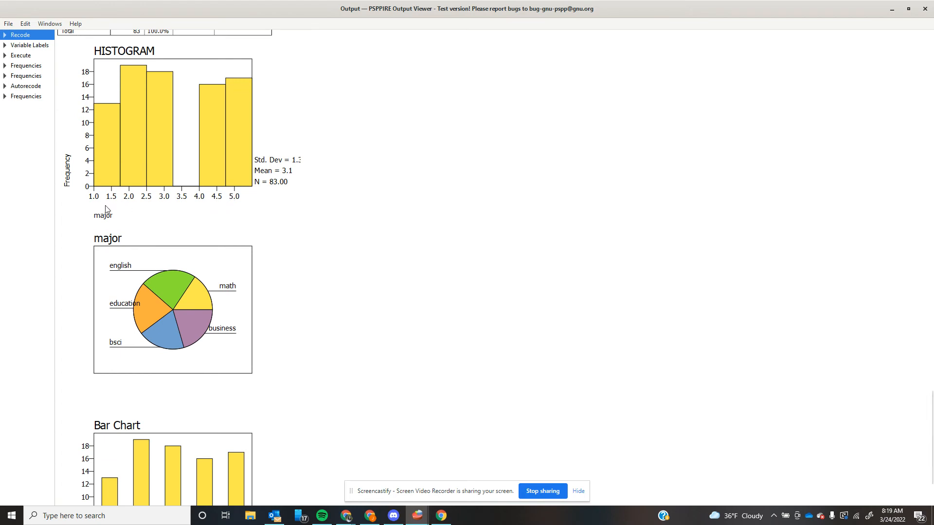
{"action": "mouse_move", "coordinate": [143, 196]}
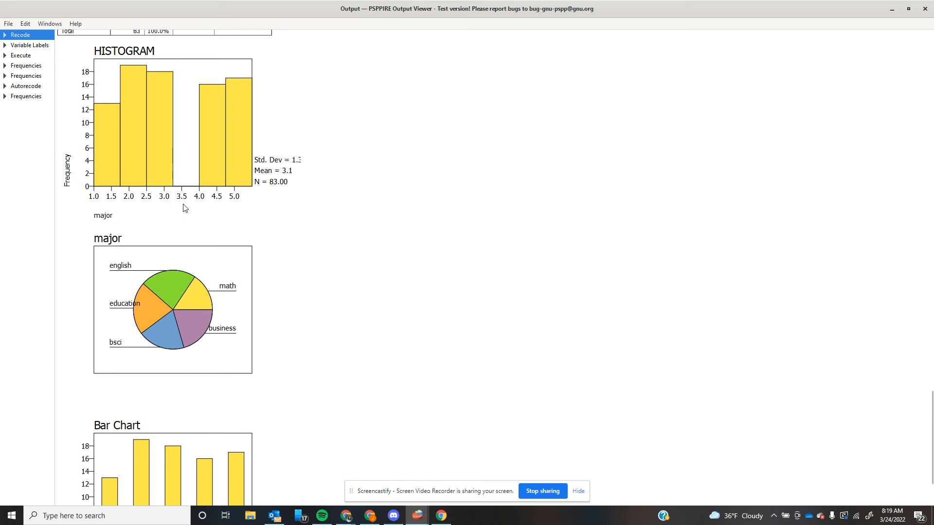
Scroll down the output to view the bar chart of major's categories
{"action": "scroll", "scroll_direction": "down", "scroll_amount": 3}
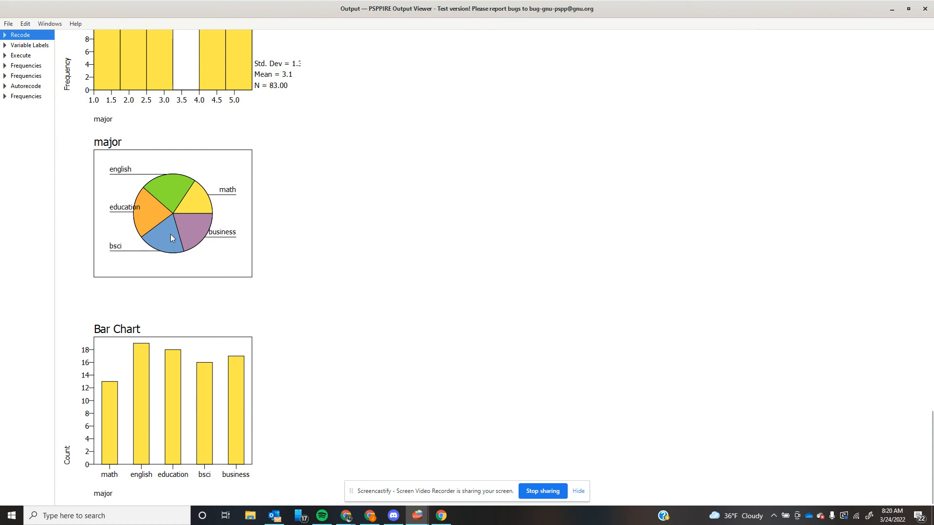
{"action": "mouse_move", "coordinate": [189, 192]}
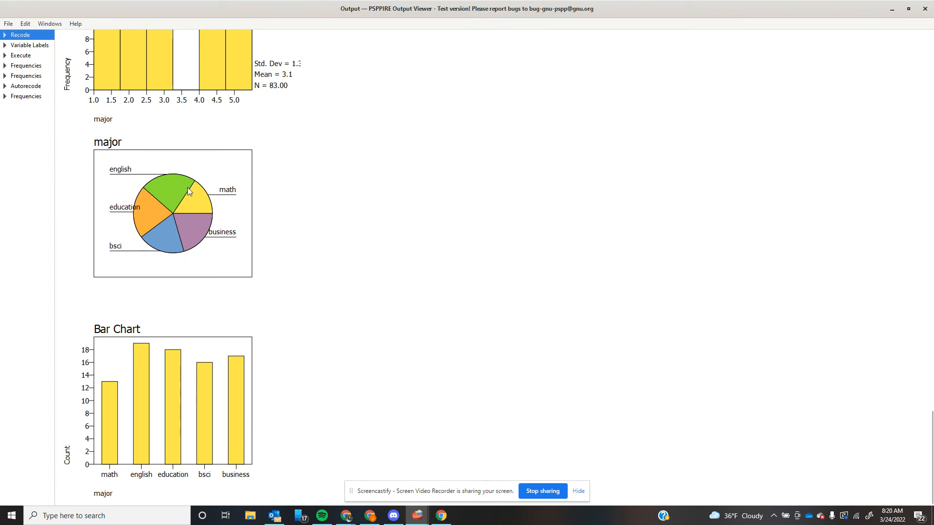
{"action": "mouse_move", "coordinate": [173, 299]}
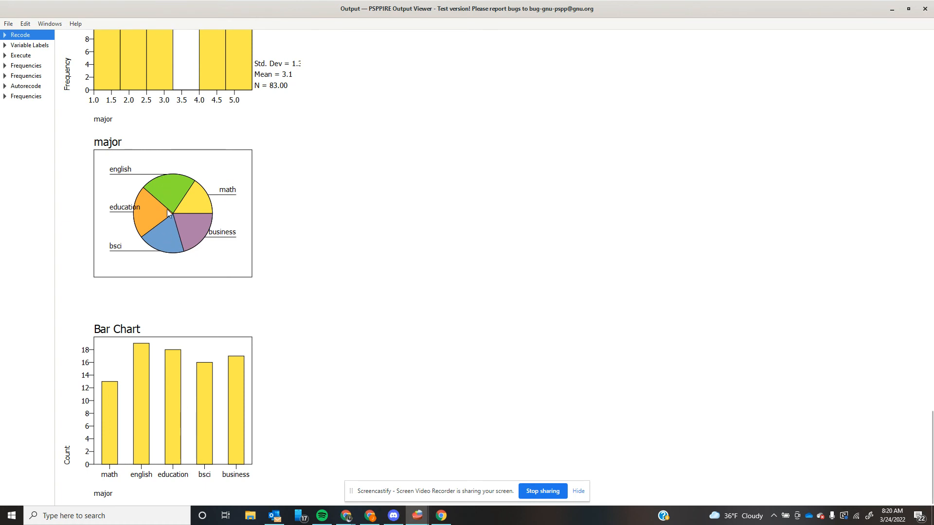
{"action": "mouse_move", "coordinate": [154, 225]}
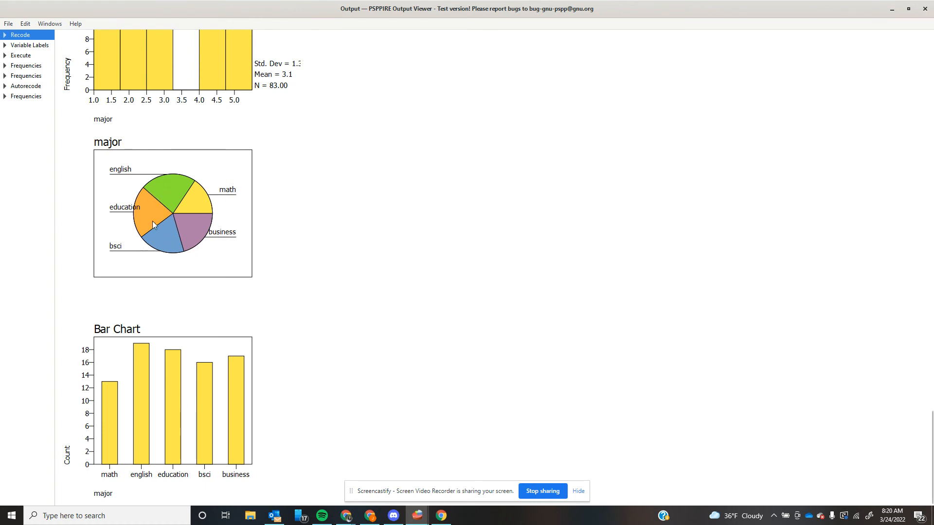
{"action": "mouse_move", "coordinate": [142, 231]}
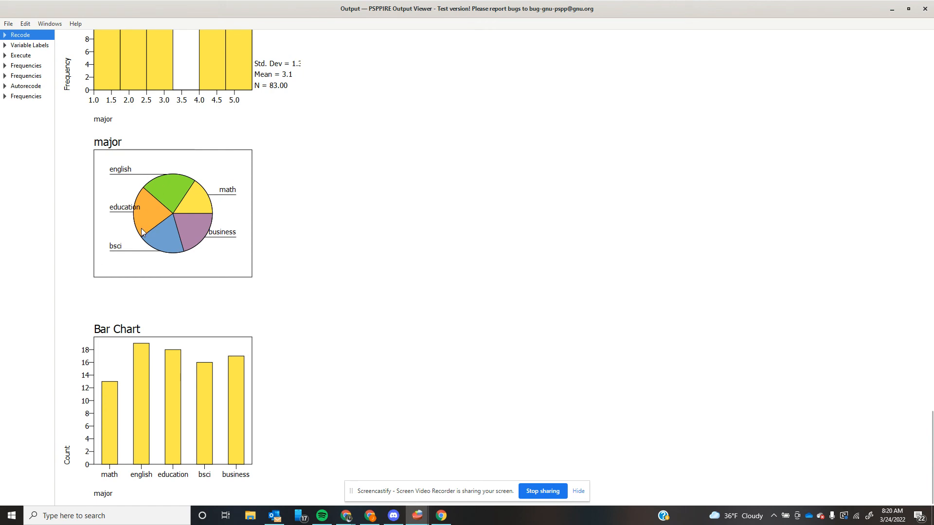
{"action": "mouse_move", "coordinate": [197, 224]}
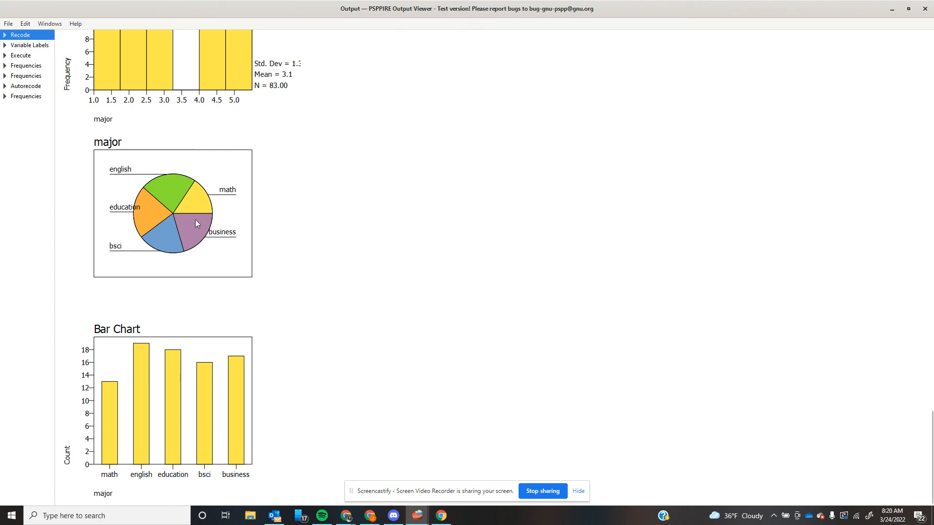
{"action": "mouse_move", "coordinate": [153, 440]}
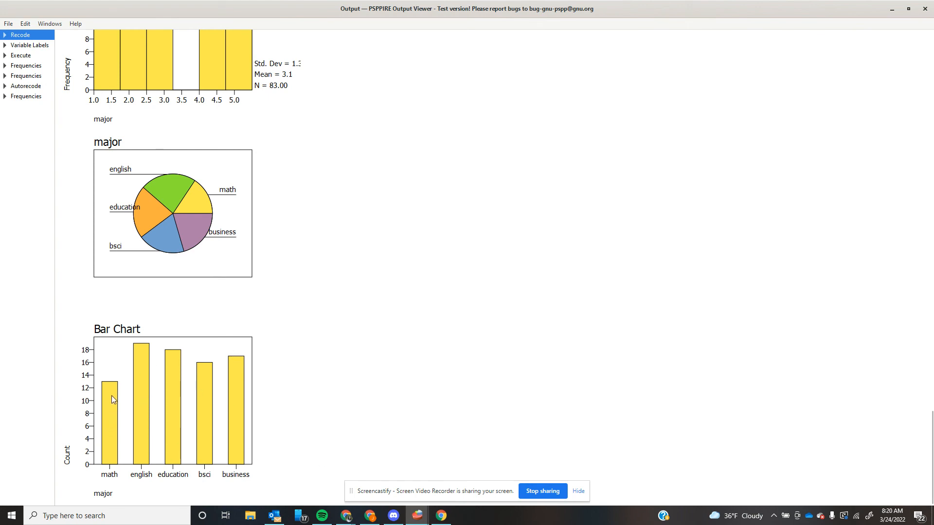
{"action": "mouse_move", "coordinate": [262, 376]}
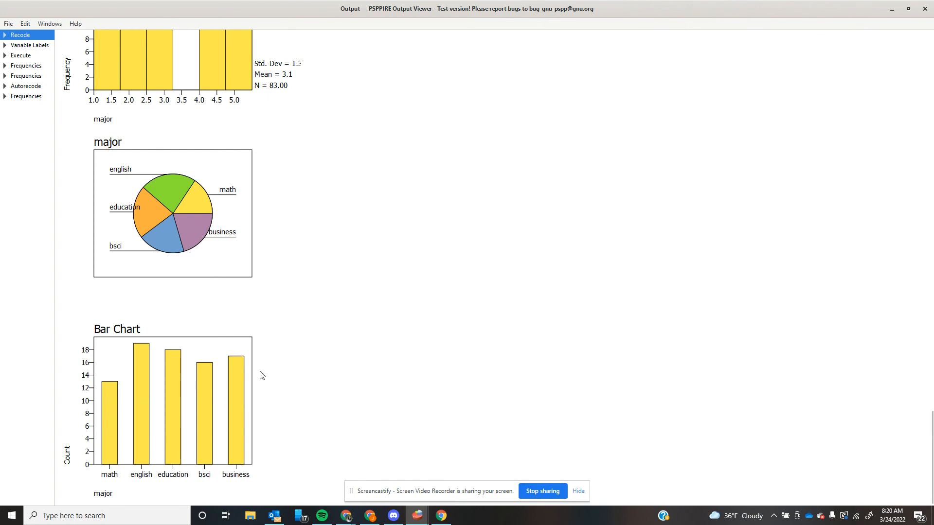
{"action": "mouse_move", "coordinate": [608, 262]}
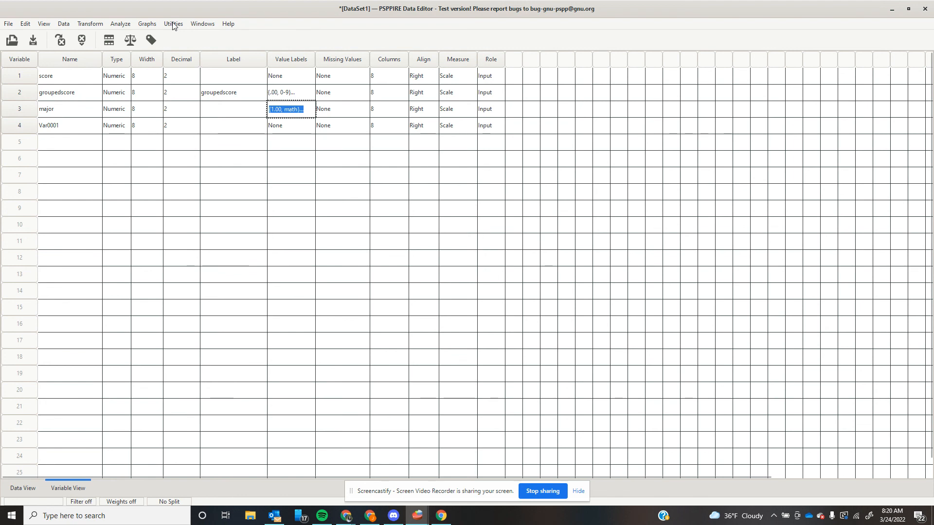
{"action": "left_click", "coordinate": [146, 23]}
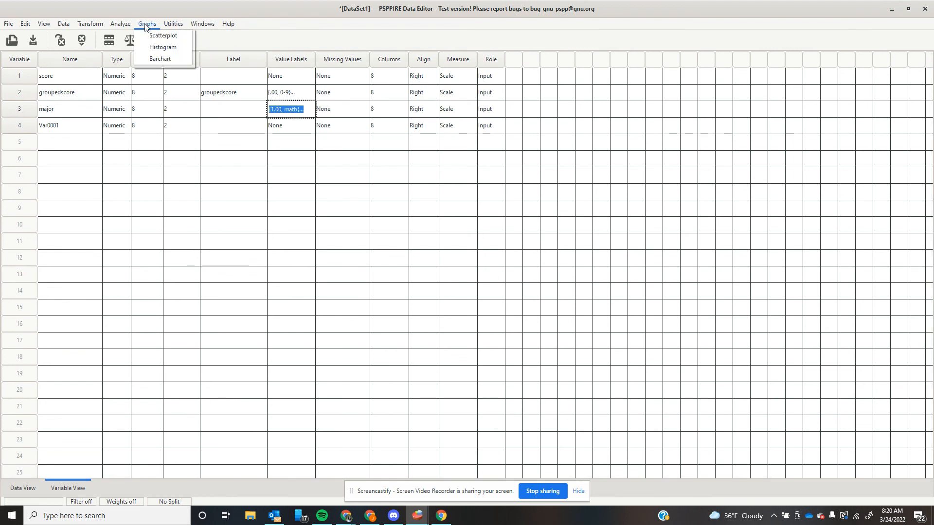
{"action": "left_click", "coordinate": [160, 59]}
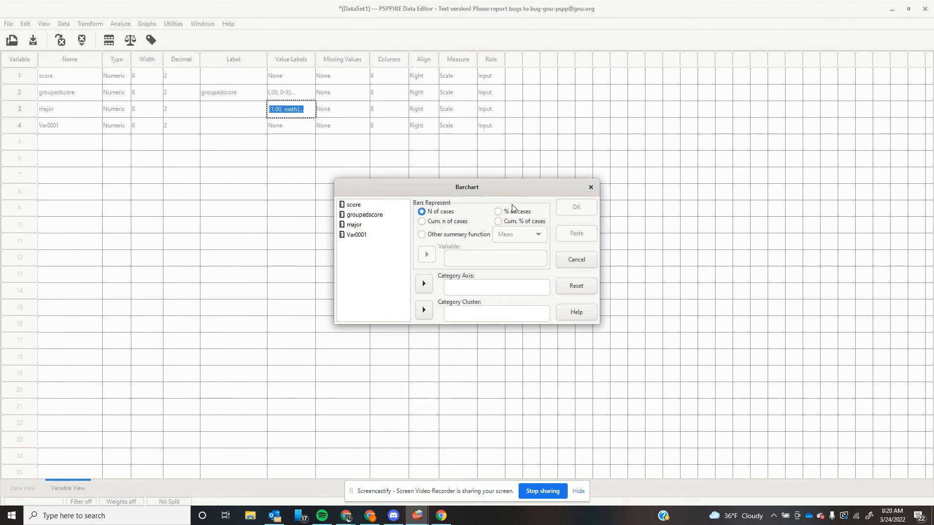
{"action": "mouse_move", "coordinate": [446, 337]}
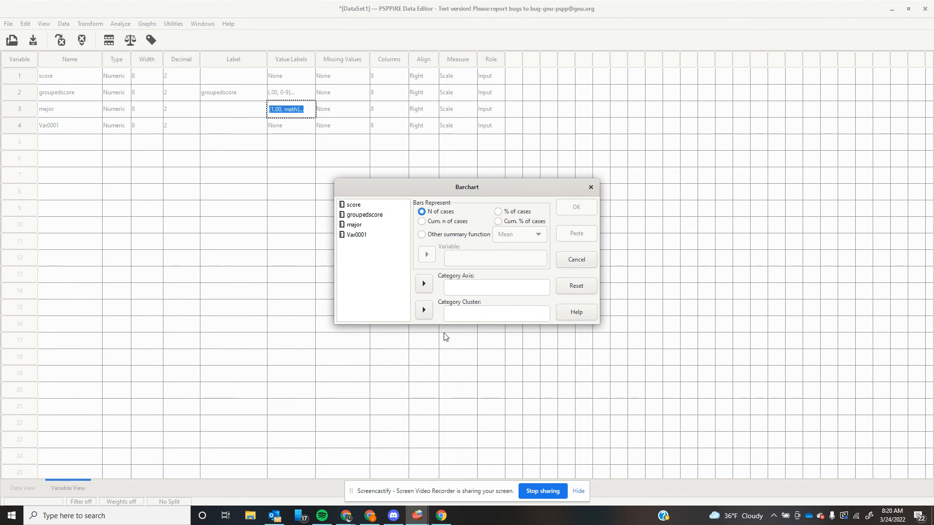
{"action": "mouse_move", "coordinate": [479, 273]}
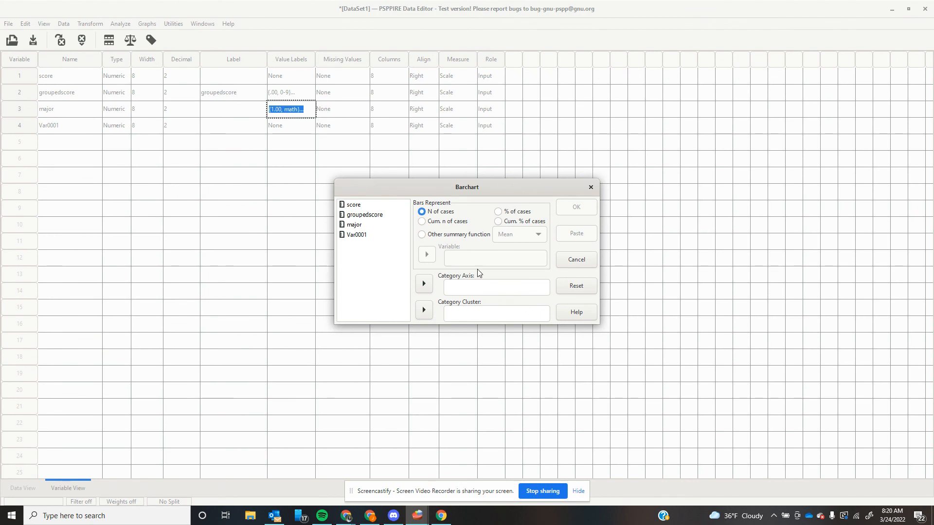
{"action": "mouse_move", "coordinate": [589, 188]}
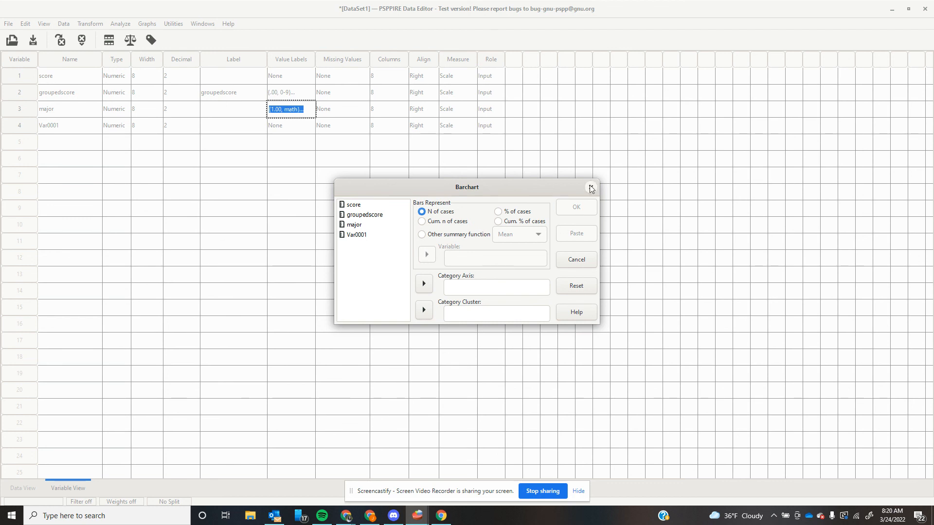
{"action": "mouse_move", "coordinate": [396, 220]}
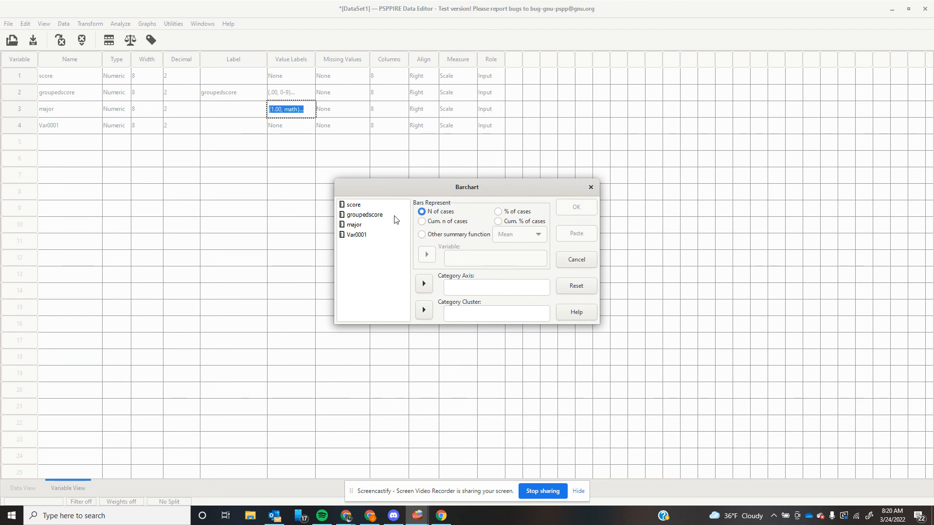
{"action": "left_click", "coordinate": [575, 259]}
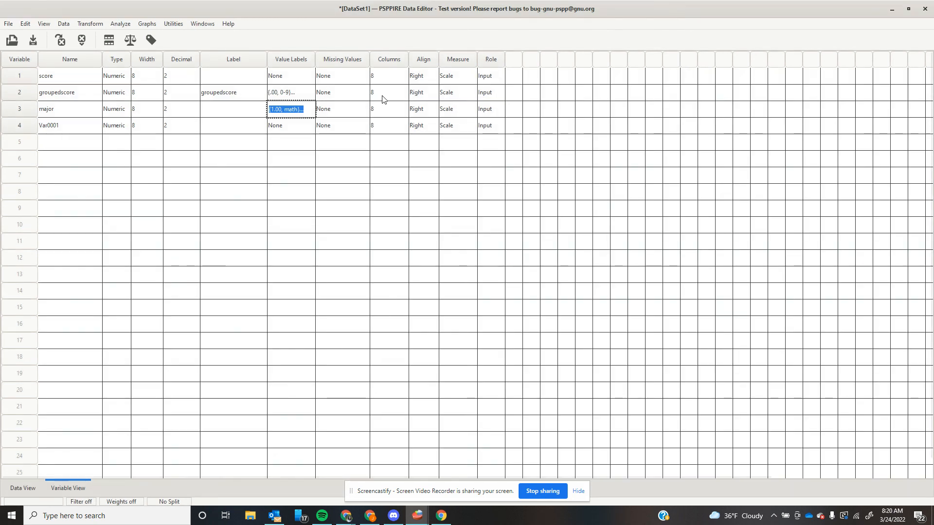